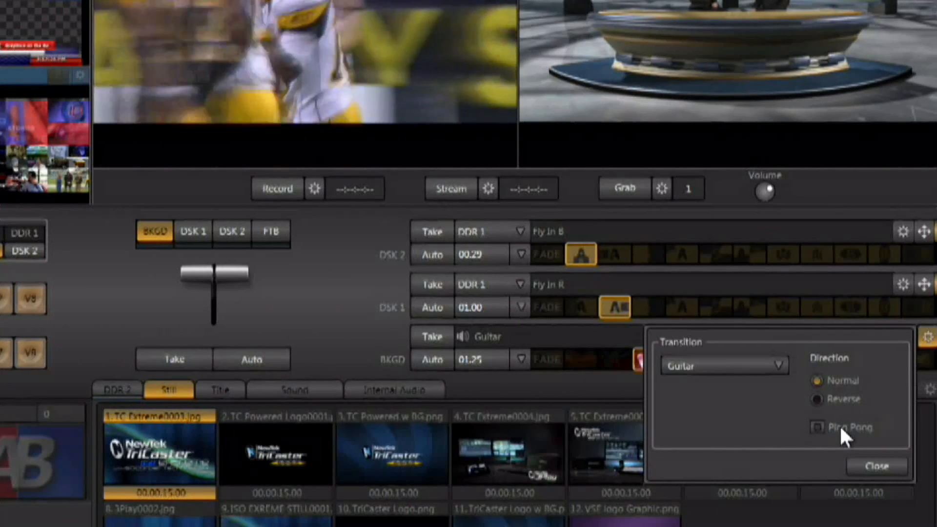
# Step: Enable Ping Pong on the Guitar background transition and close its settings
pyautogui.click(817, 428)
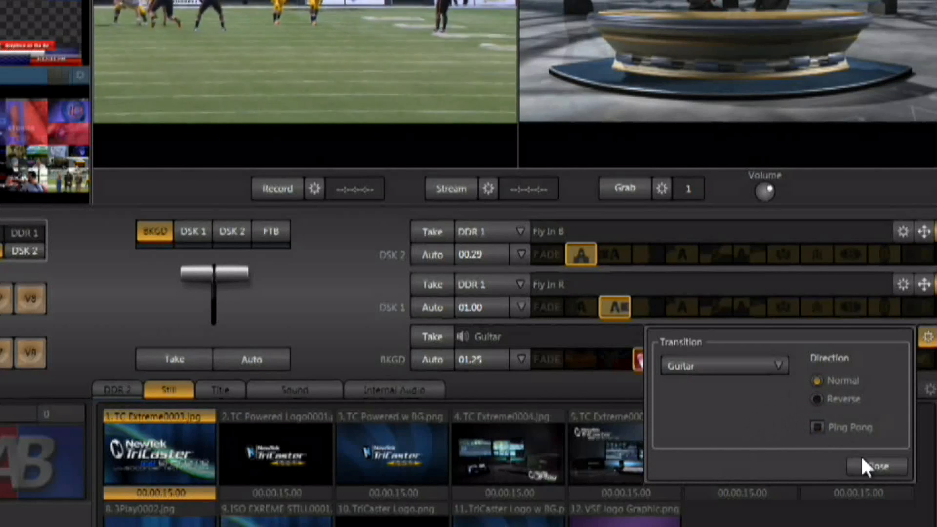
pyautogui.click(876, 466)
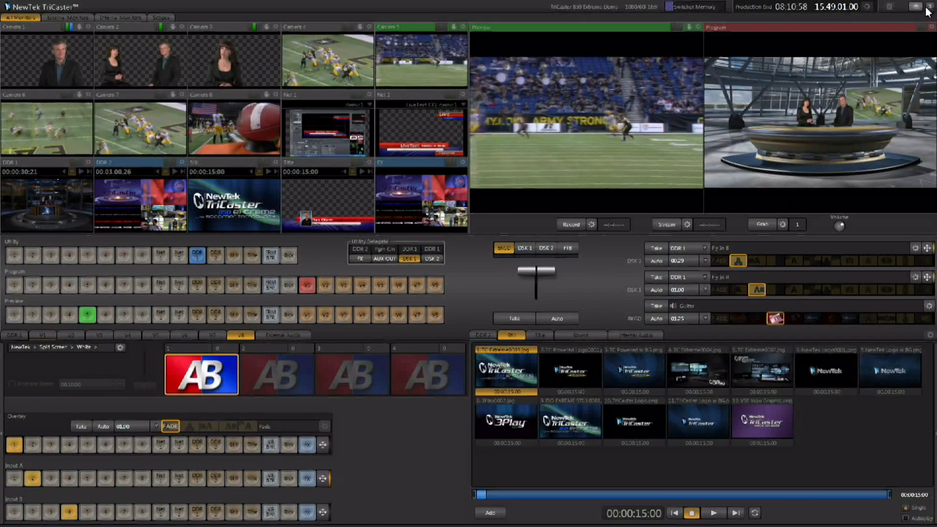
# Step: Exit the live session, confirming Yes, and launch Animation Store Creator from Add-Ons
pyautogui.click(925, 6)
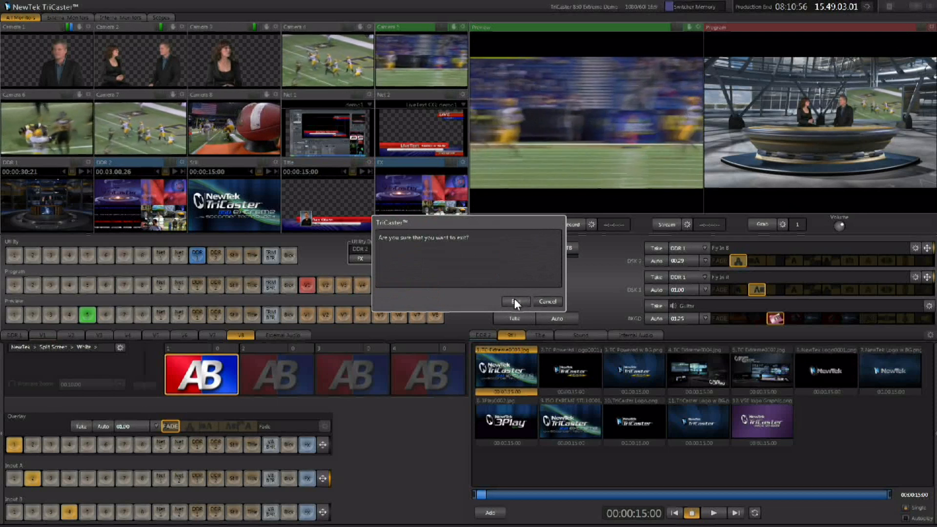
pyautogui.click(514, 302)
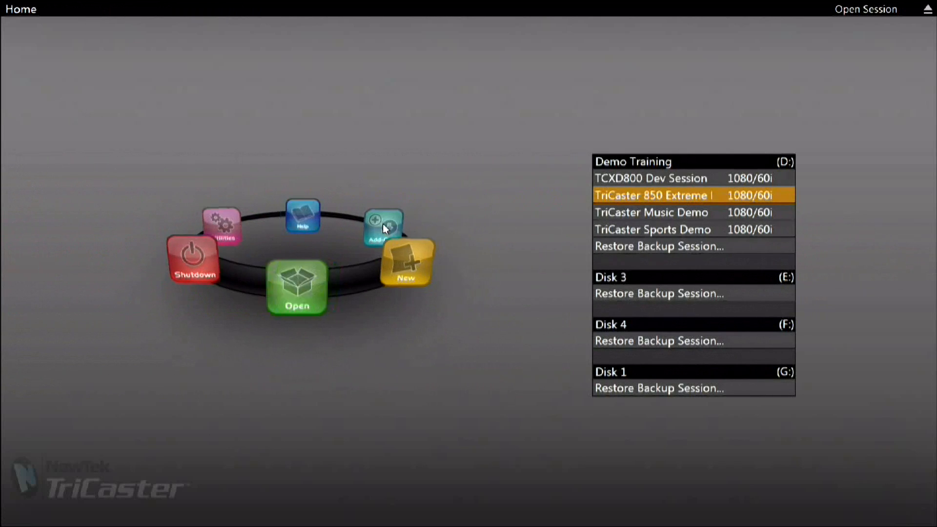
pyautogui.click(383, 226)
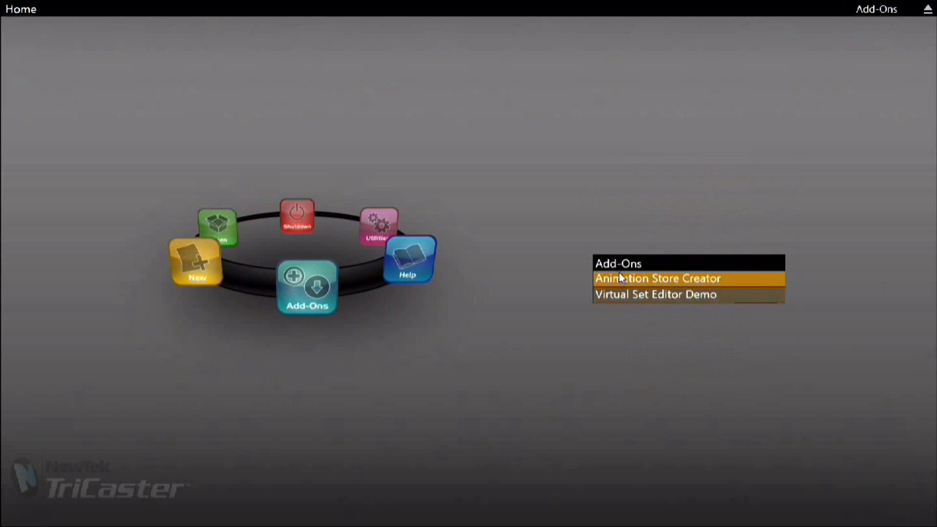
pyautogui.moveTo(714, 284)
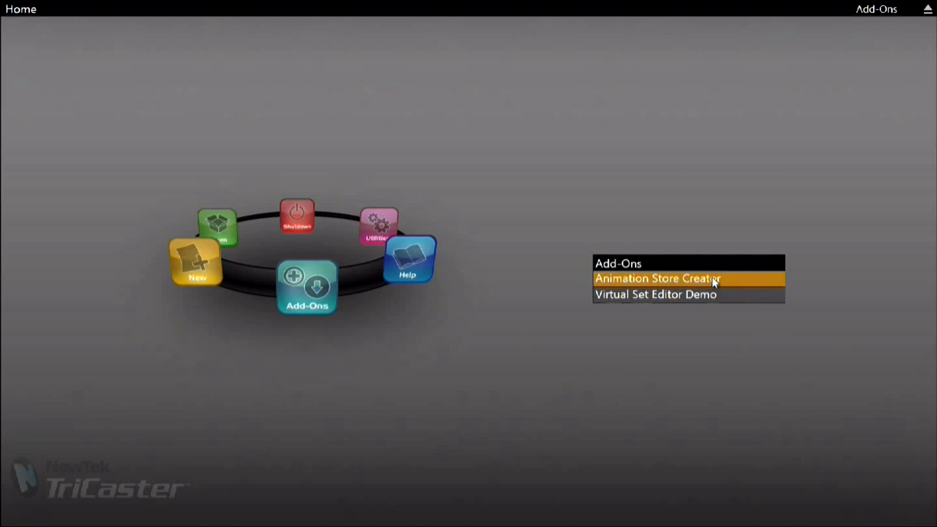
pyautogui.moveTo(661, 278)
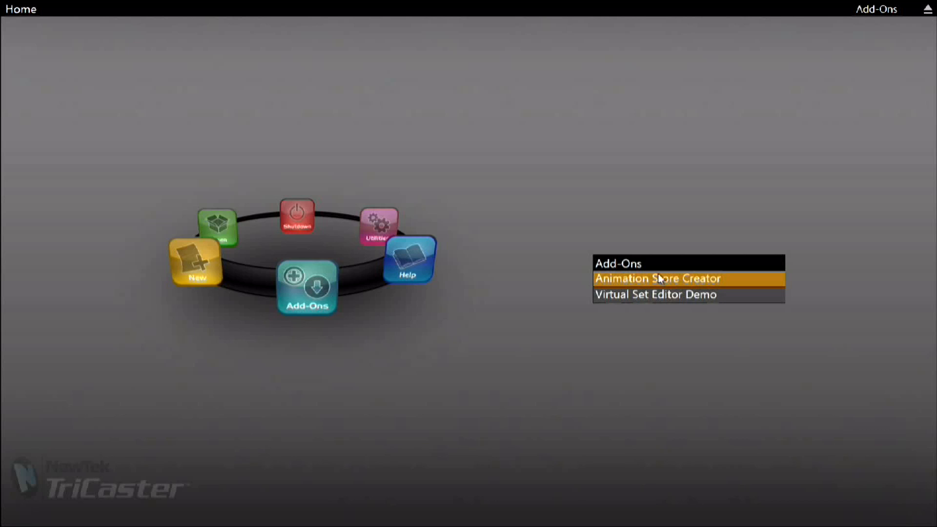
pyautogui.click(657, 278)
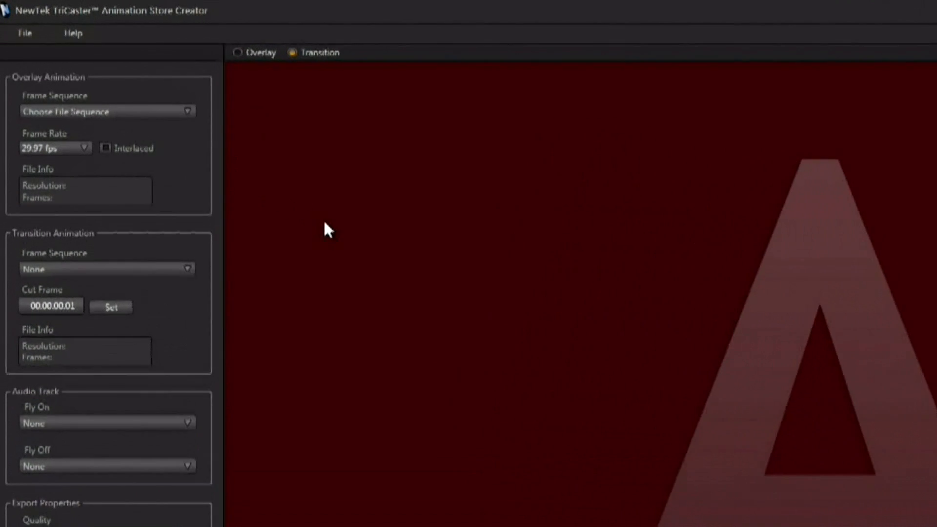
# Step: Browse to Door Slam 0000.png as the overlay frame sequence and play it back
pyautogui.click(108, 111)
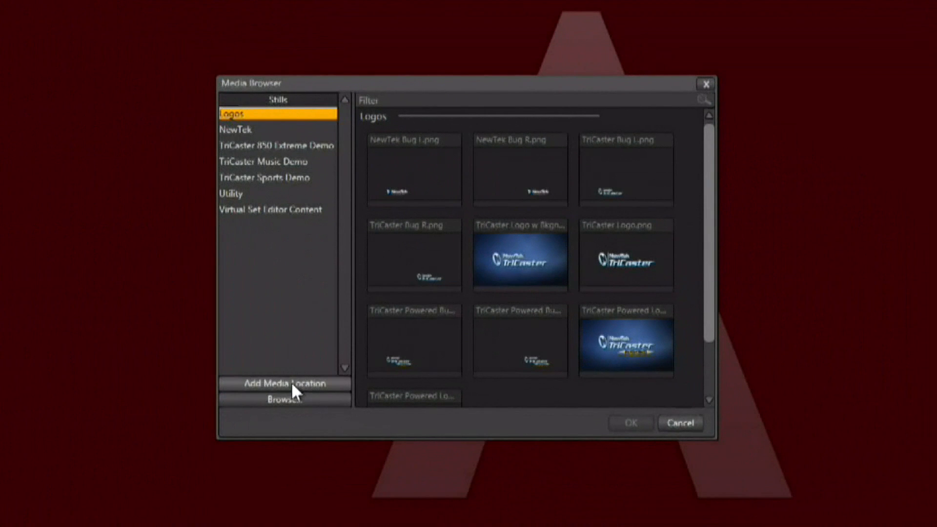
pyautogui.click(284, 400)
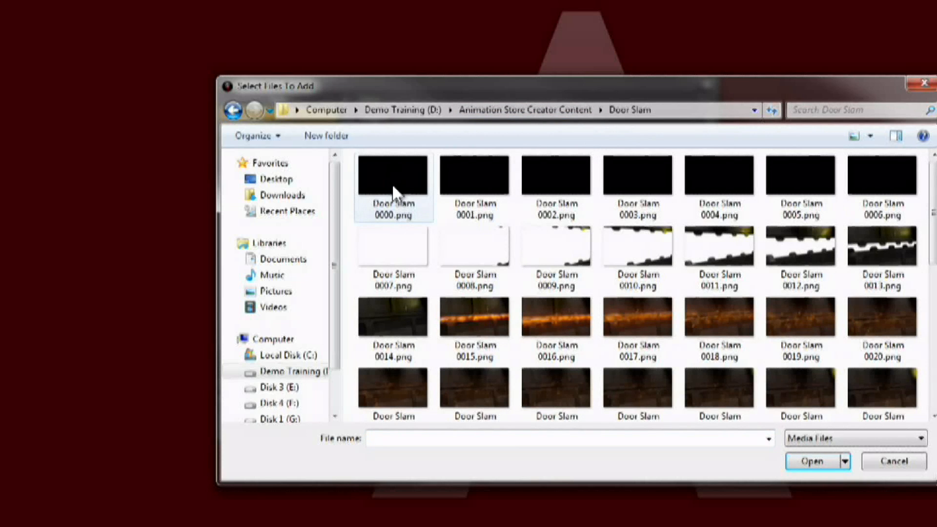
pyautogui.click(811, 461)
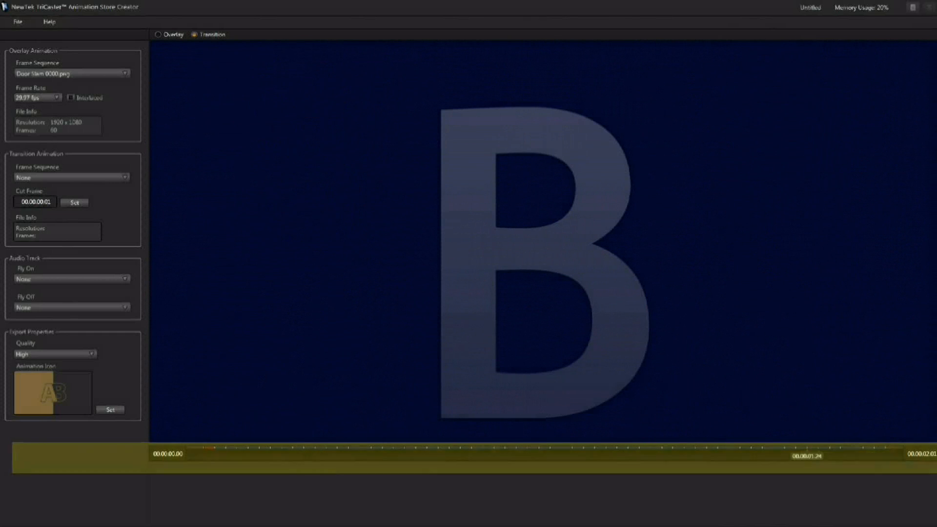
pyautogui.click(327, 449)
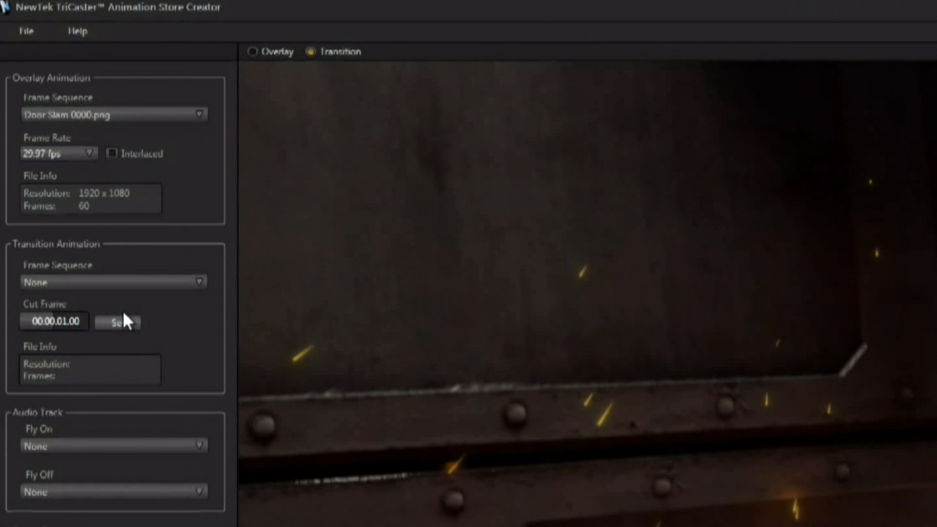
pyautogui.moveTo(193, 343)
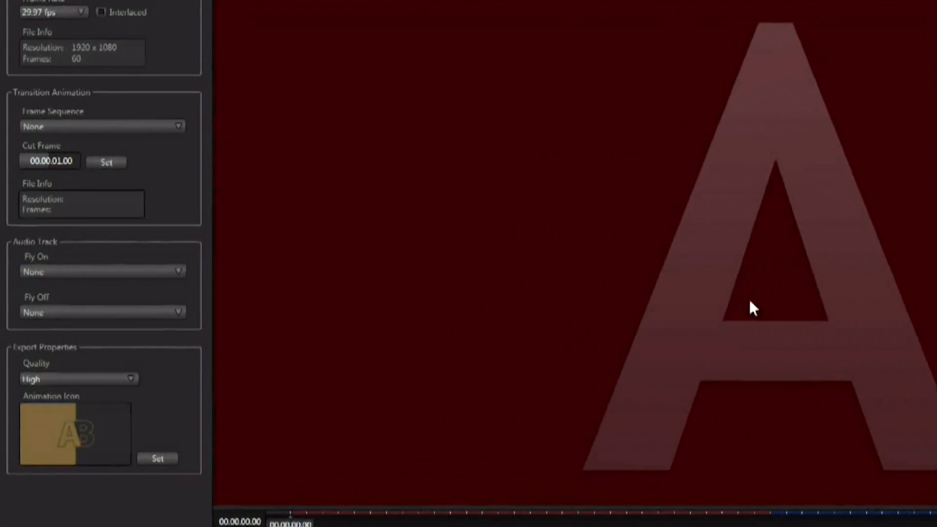
pyautogui.scroll(3)
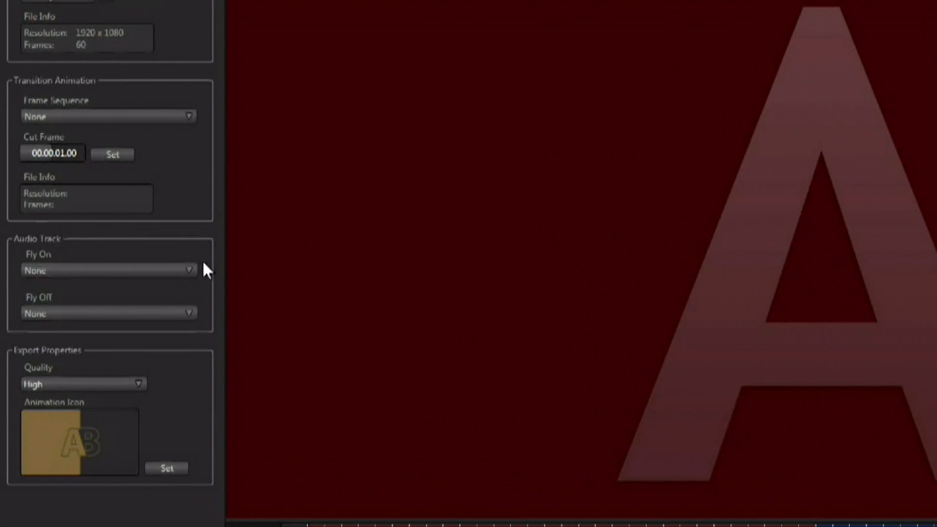
pyautogui.moveTo(150, 276)
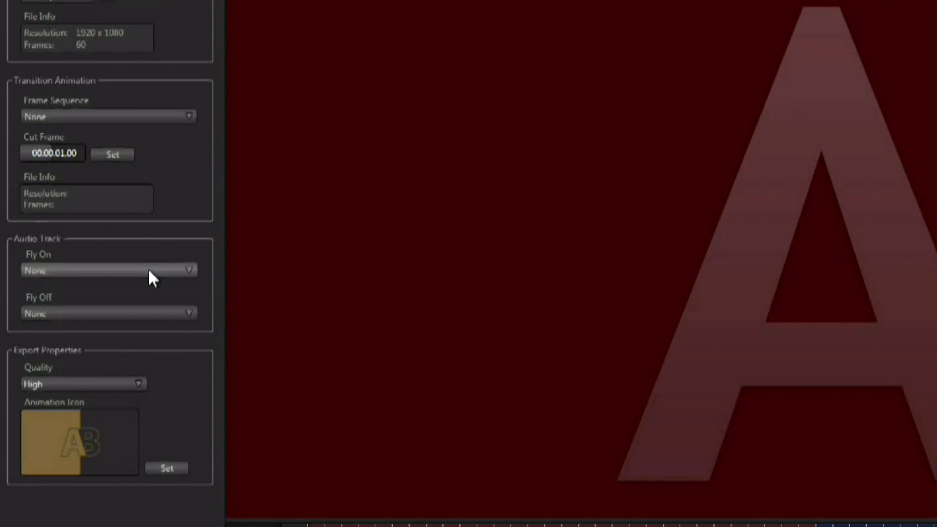
pyautogui.click(108, 270)
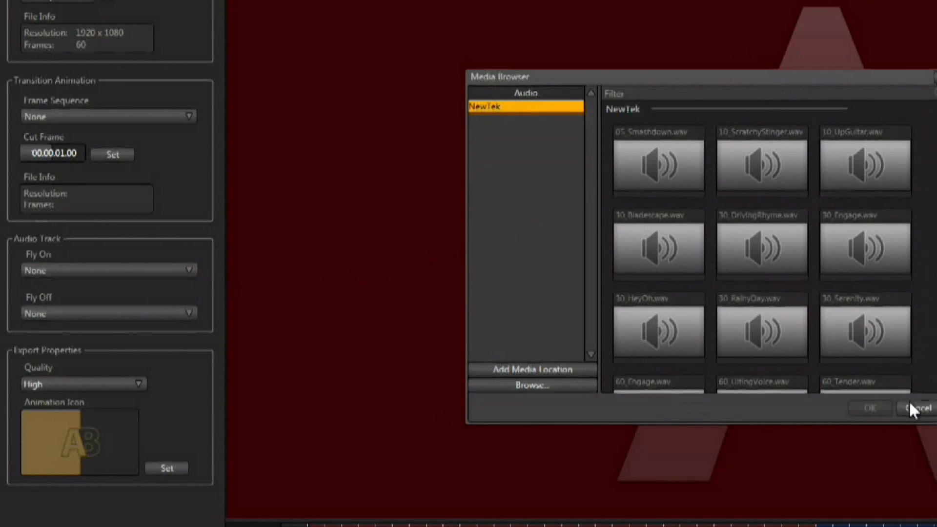
pyautogui.click(917, 409)
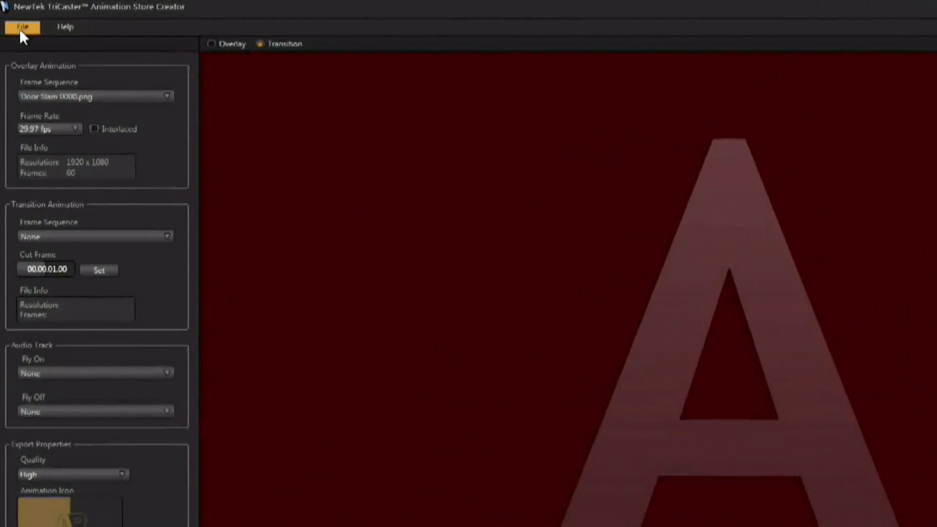
# Step: Bring up the File menu to export the Door Slam transition to Live
pyautogui.click(23, 27)
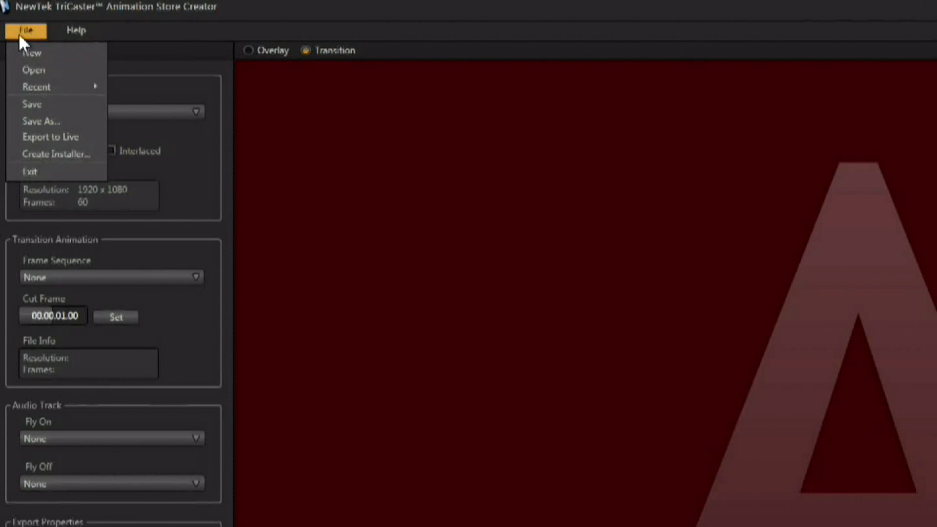
pyautogui.moveTo(51, 136)
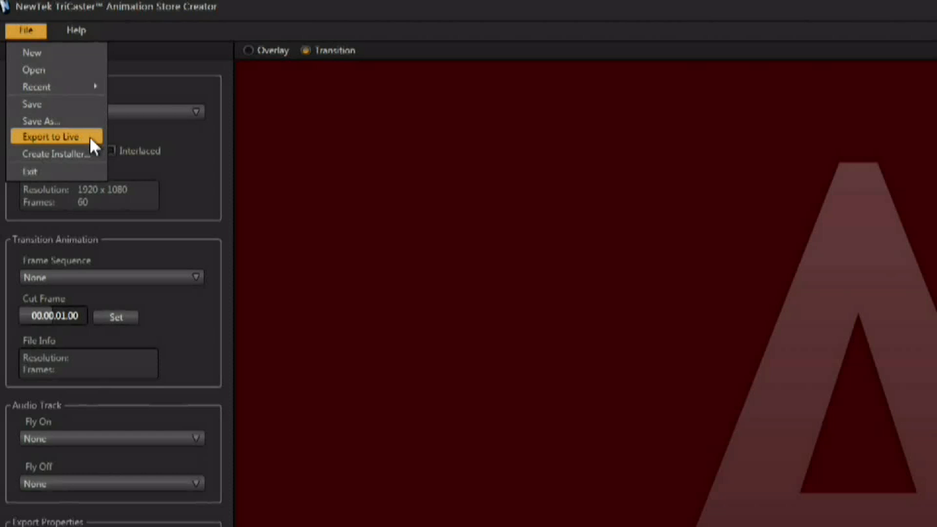
pyautogui.moveTo(206, 149)
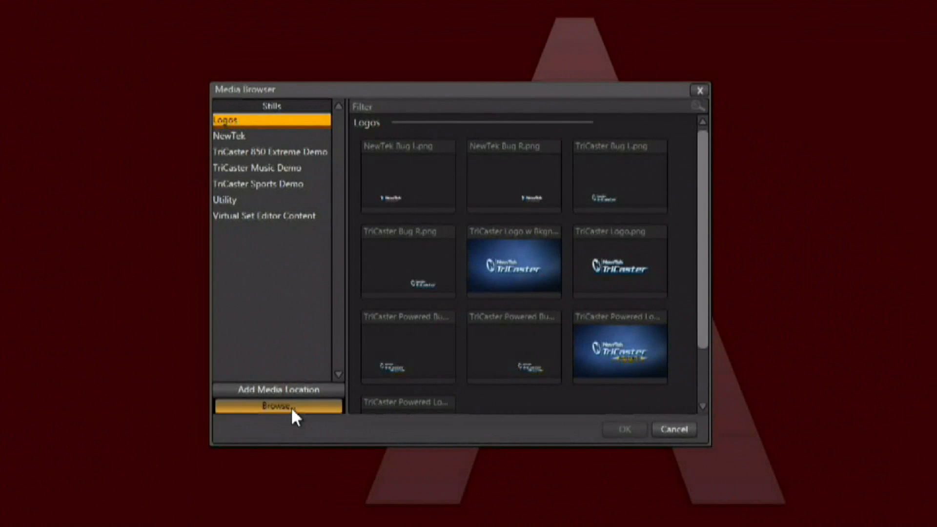
# Step: Browse on disk and enter the Rings Source folder for the overlay sequence
pyautogui.click(278, 407)
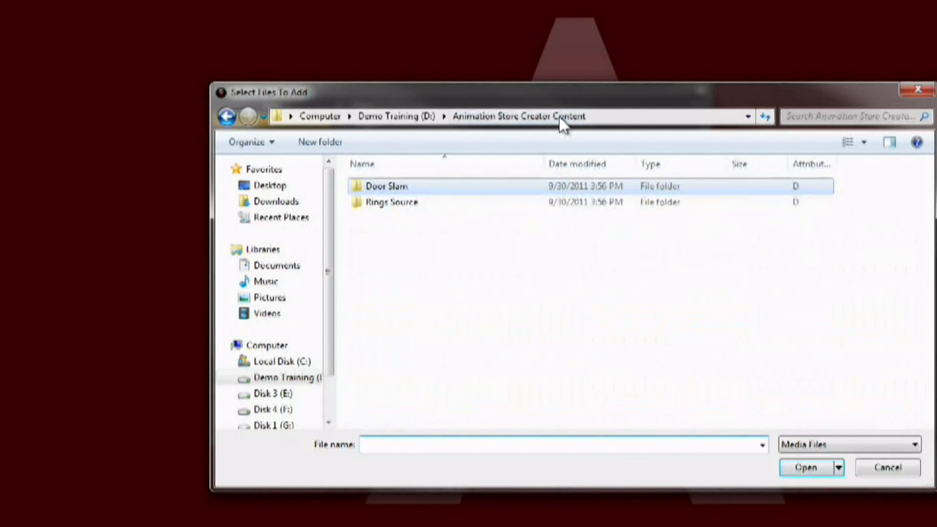
pyautogui.doubleClick(391, 202)
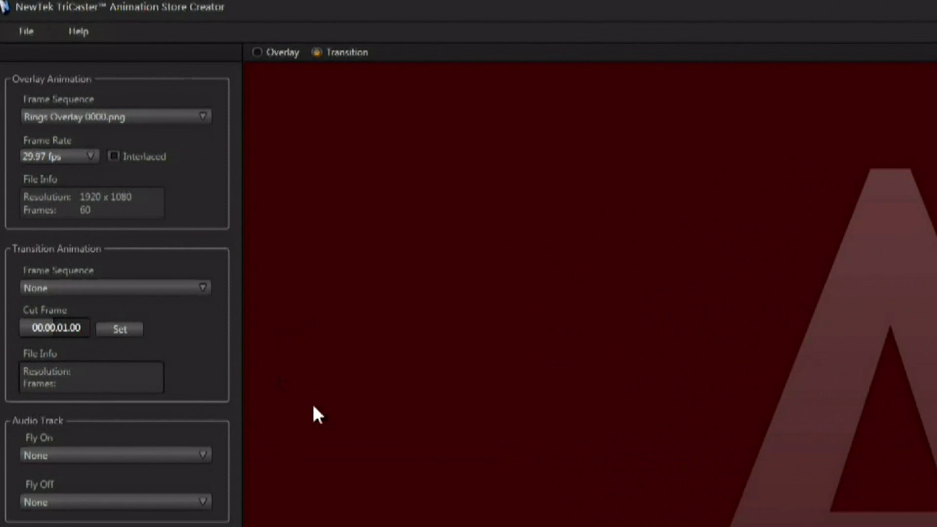
# Step: Browse to Rings Source > Rings Matte and load Rings Matte 0000.png as the transition sequence
pyautogui.click(116, 287)
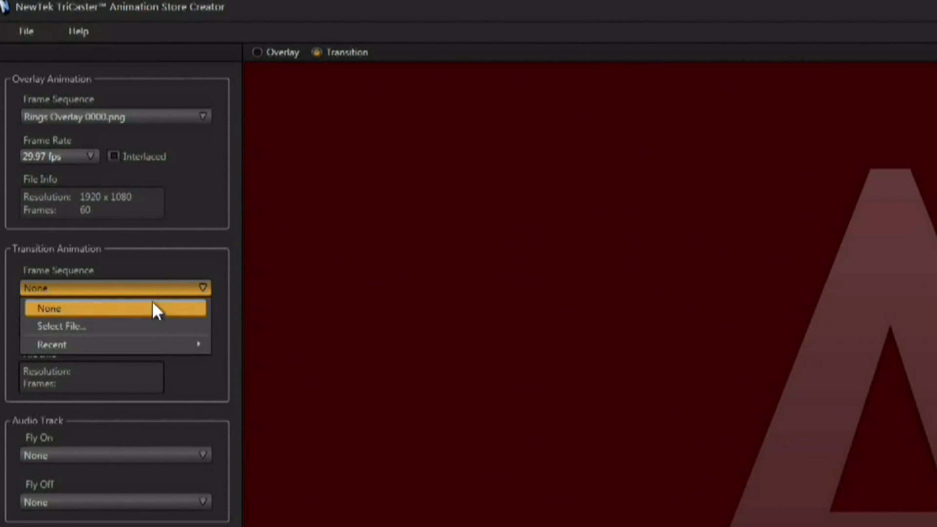
pyautogui.click(61, 326)
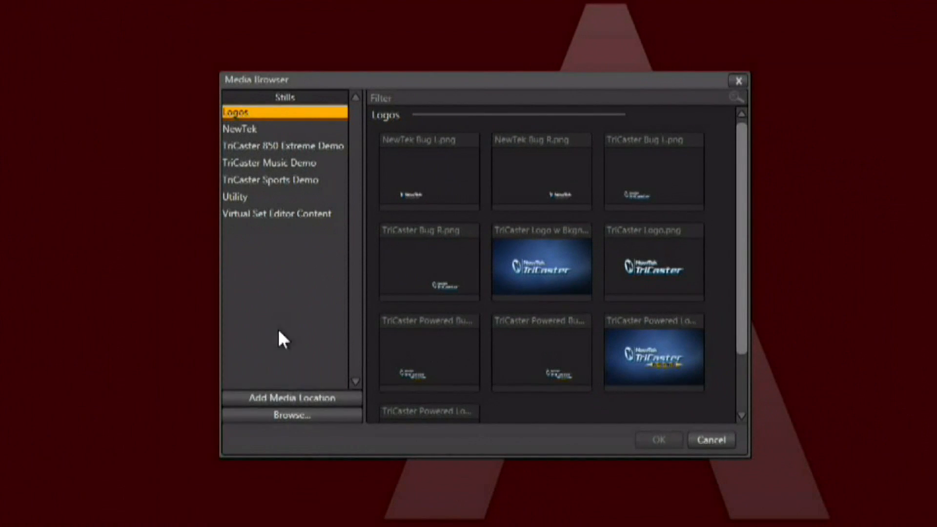
pyautogui.click(292, 414)
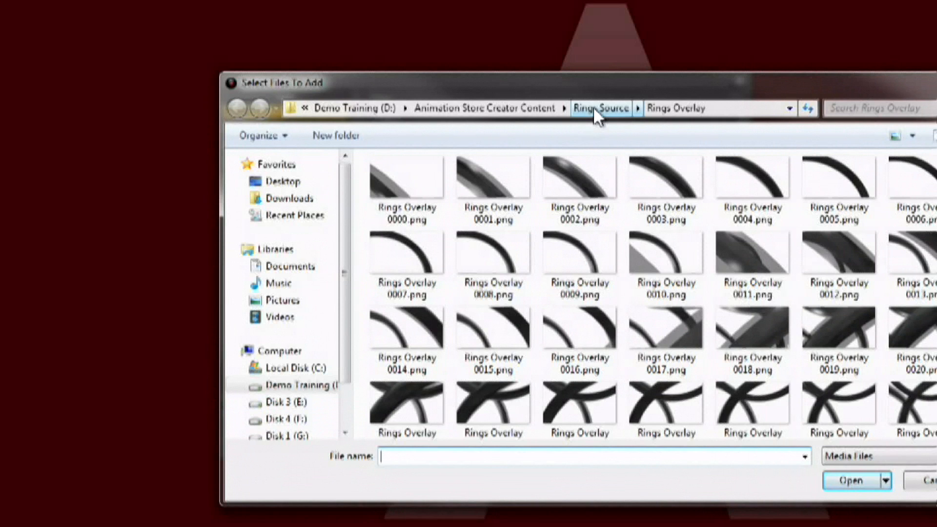
pyautogui.click(601, 109)
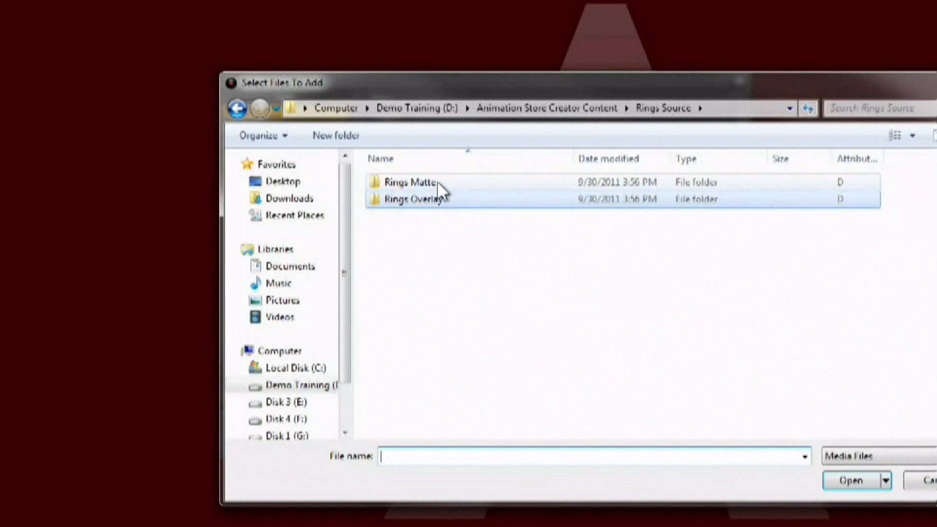
pyautogui.click(409, 182)
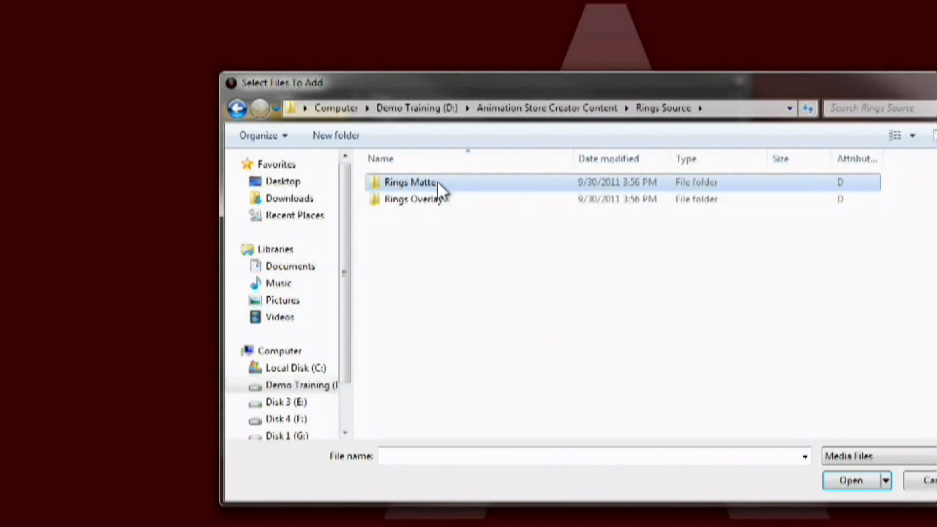
pyautogui.doubleClick(408, 182)
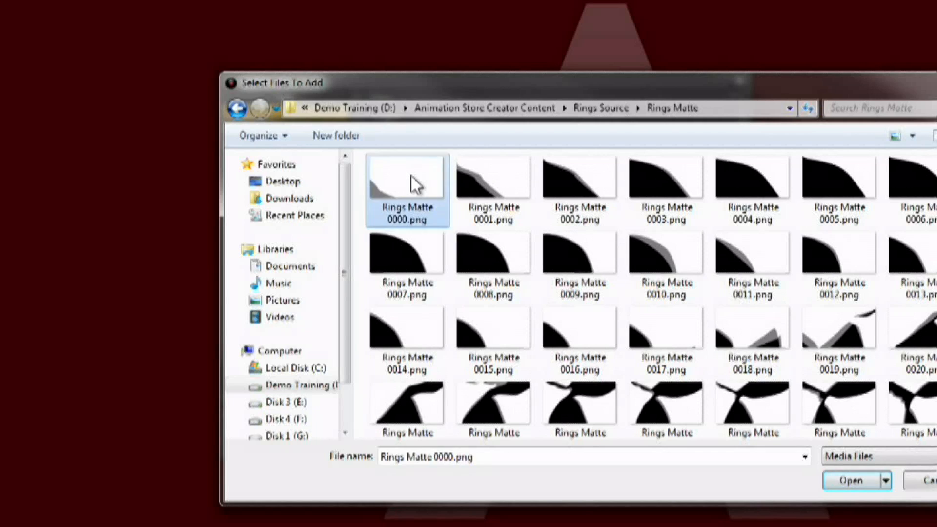
pyautogui.click(850, 481)
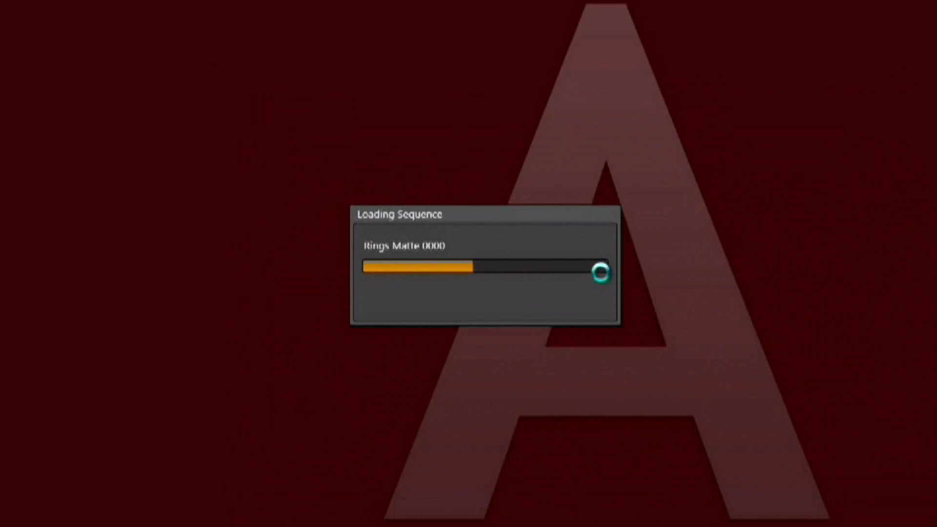
pyautogui.moveTo(456, 389)
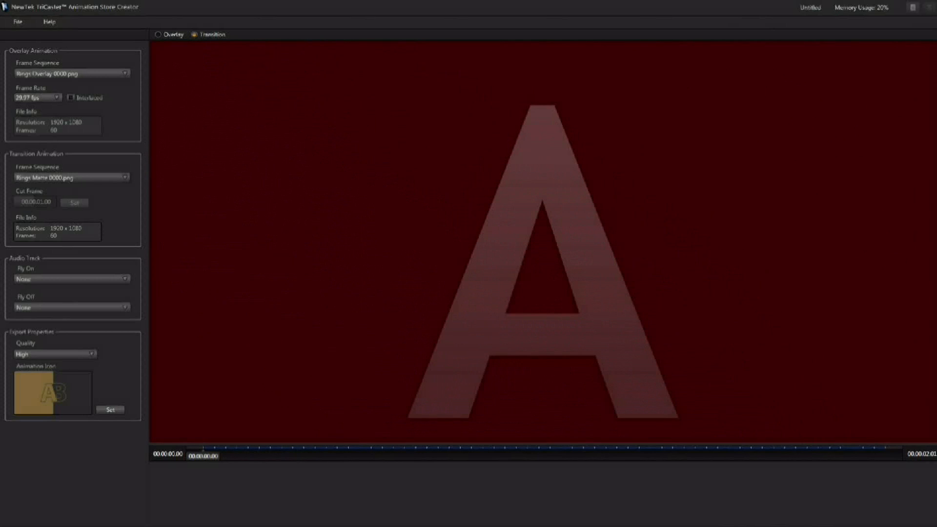
pyautogui.moveTo(58, 300)
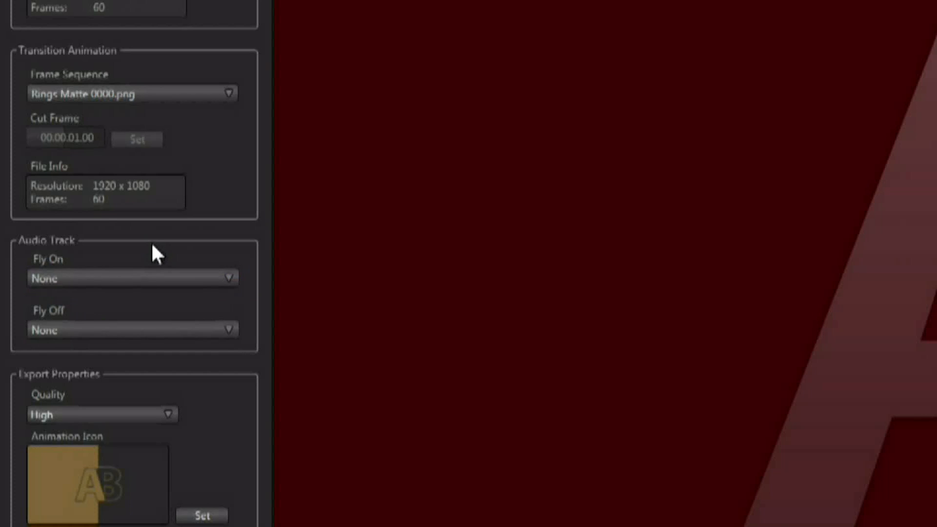
# Step: Review the Fly Off audio choices and leave the sound as None
pyautogui.click(131, 329)
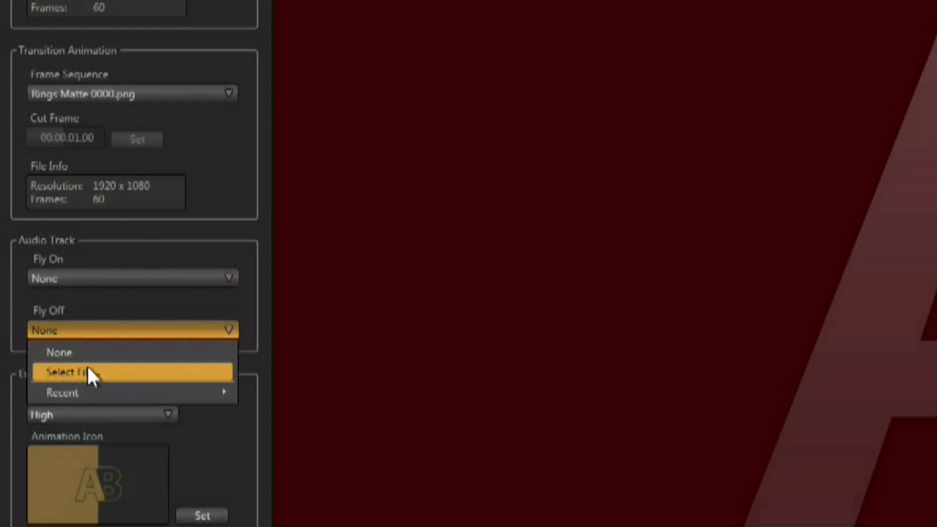
pyautogui.moveTo(112, 310)
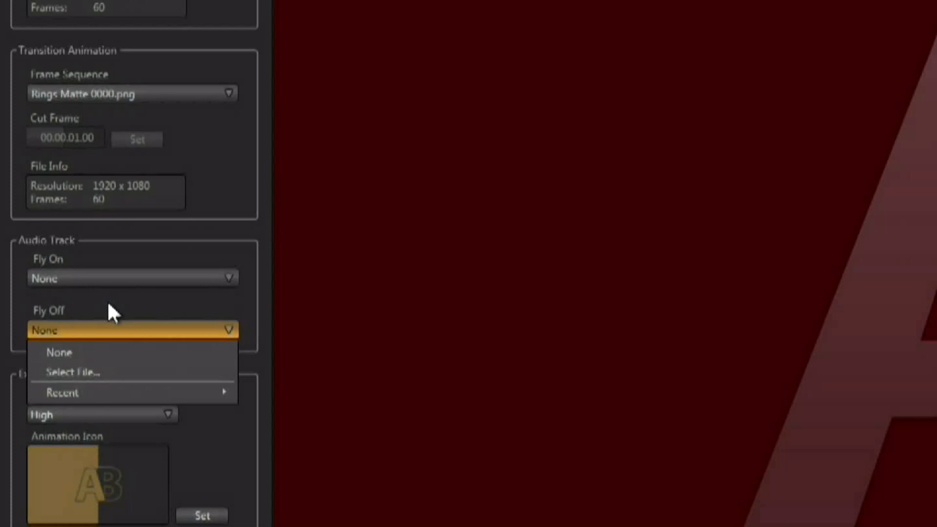
pyautogui.click(58, 352)
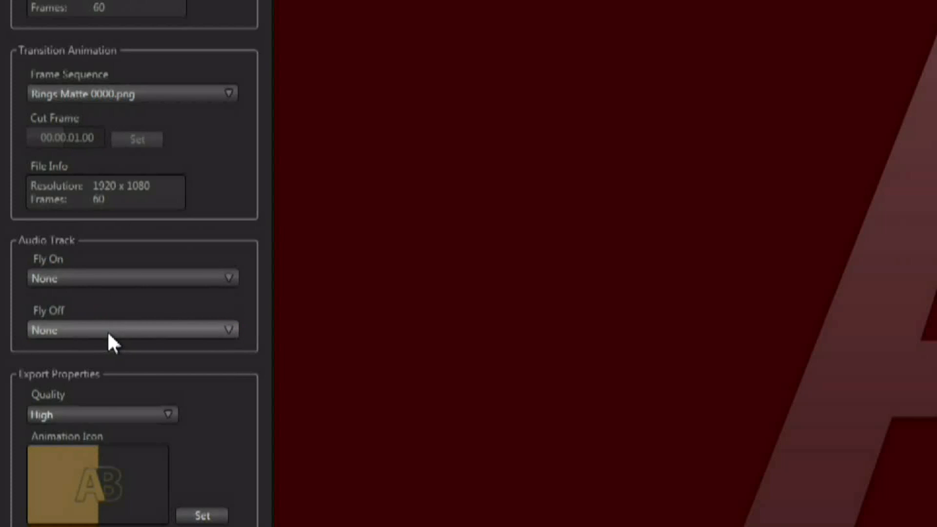
# Step: Review the export quality options, then bring up the BKGD transition settings in TriCaster
pyautogui.click(102, 414)
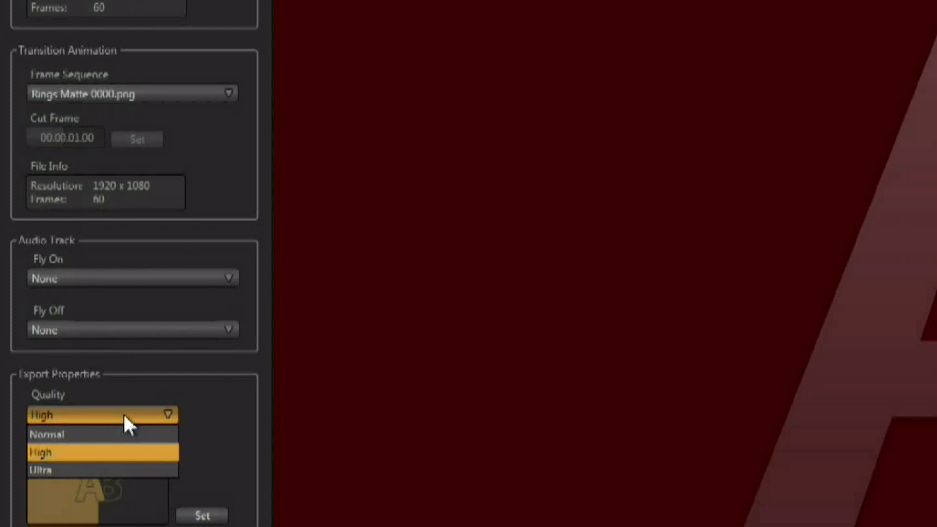
pyautogui.moveTo(126, 470)
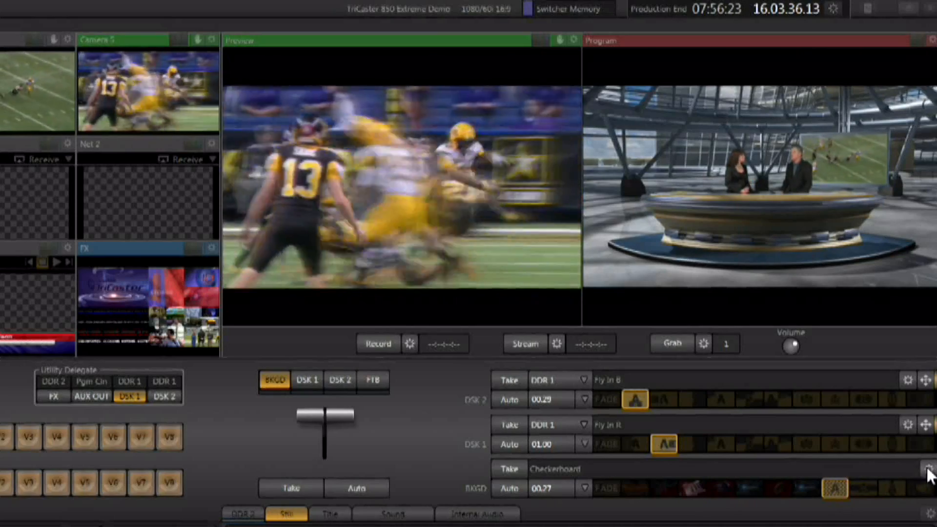
pyautogui.click(930, 472)
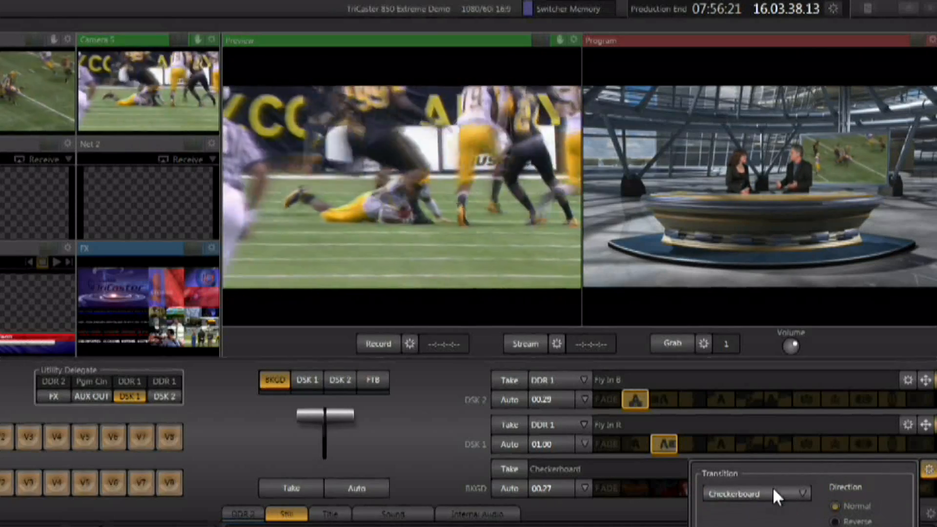